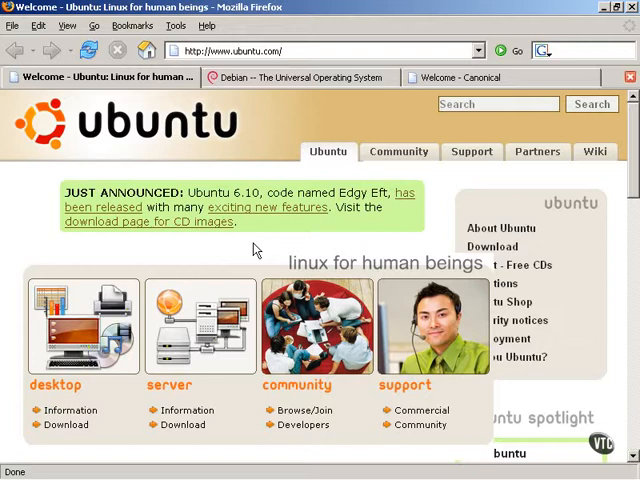
mouse_move(256, 248)
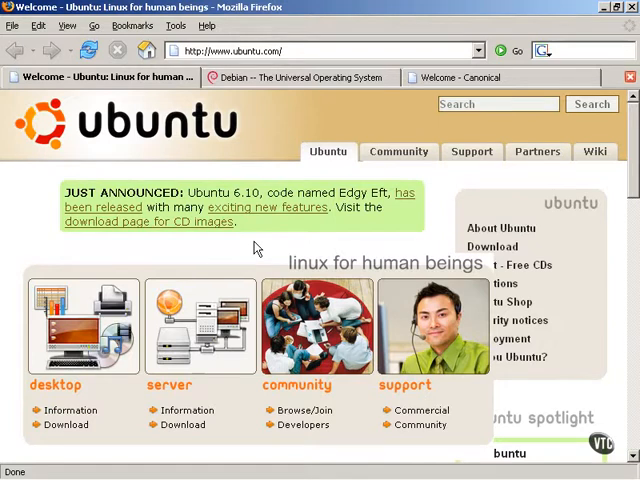
Scroll through the Debian page and back up, then switch to the Canonical tab.
scroll(down, 3)
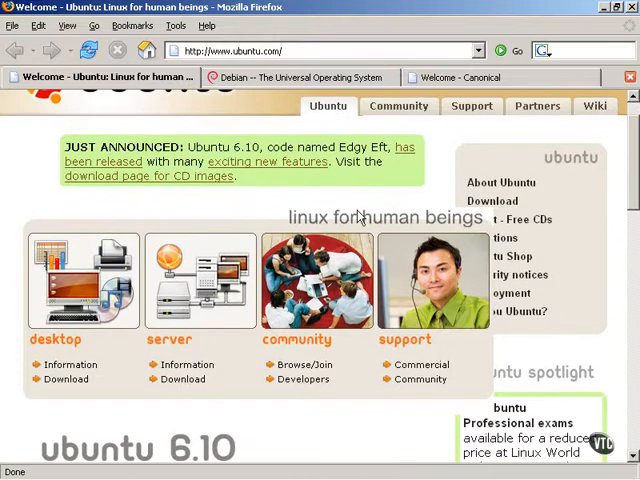
scroll(down, 3)
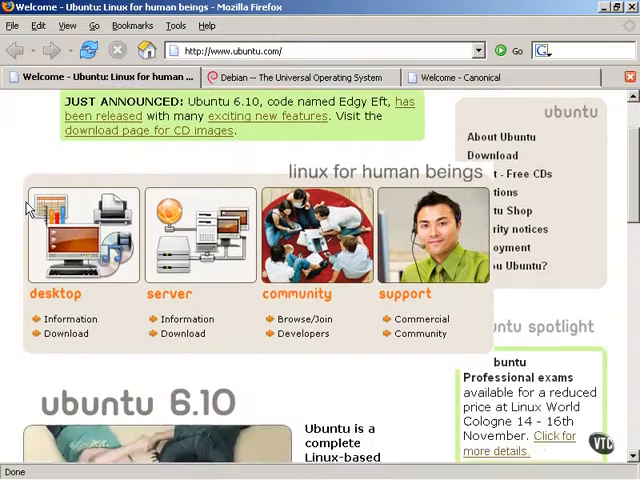
scroll(down, 3)
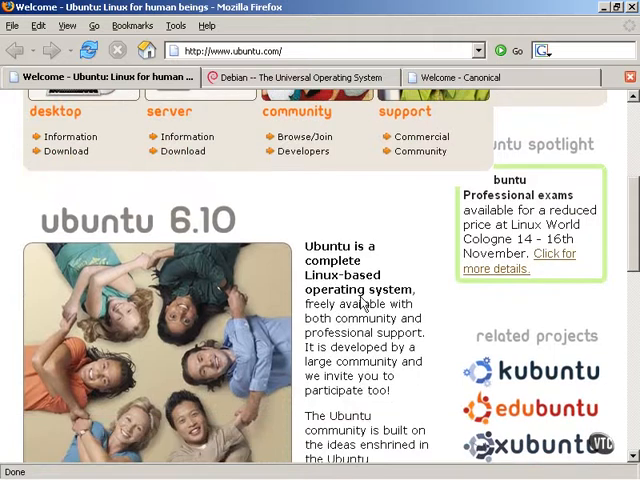
scroll(down, 3)
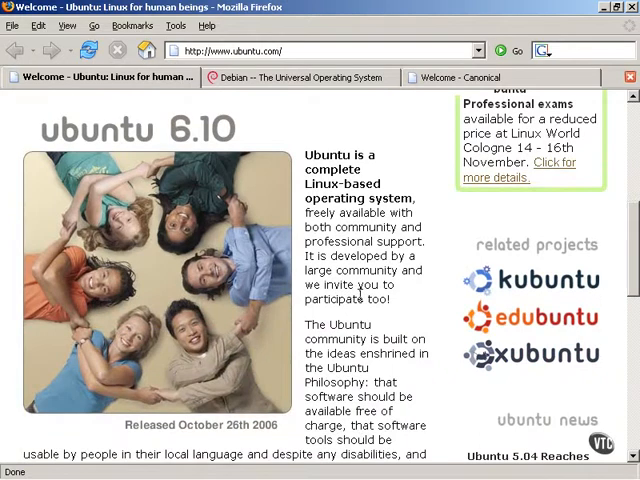
scroll(down, 3)
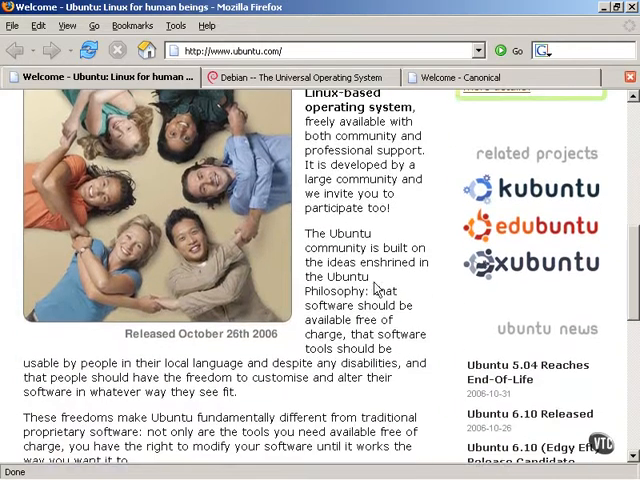
scroll(down, 3)
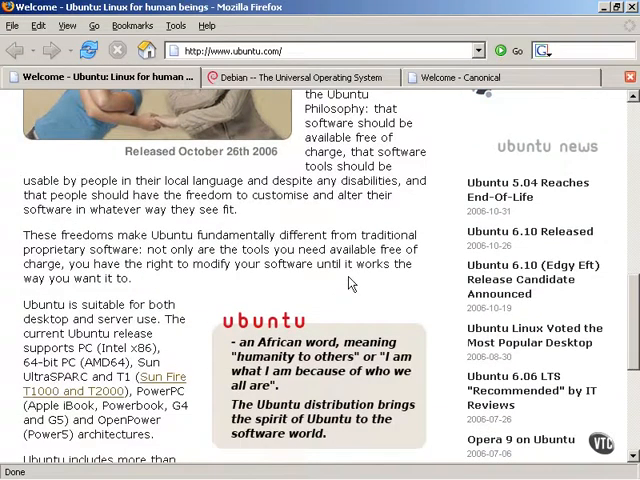
scroll(down, 3)
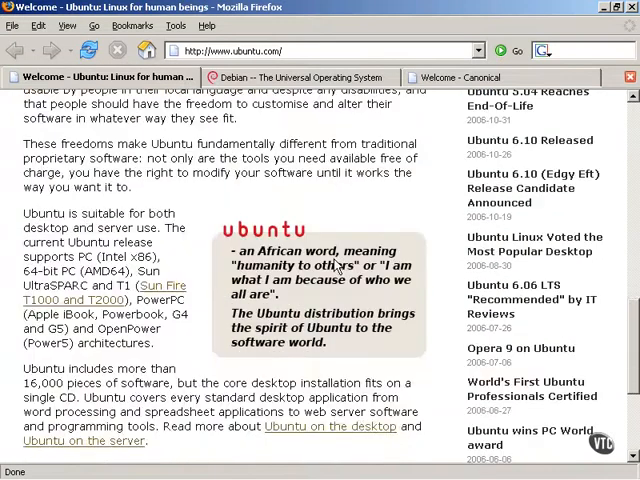
scroll(down, 3)
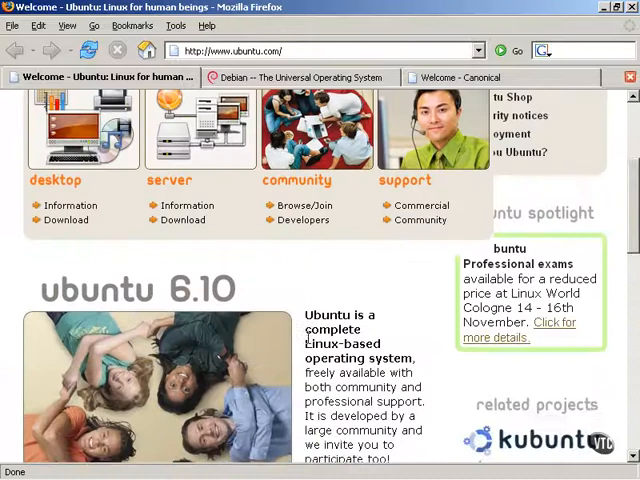
scroll(up, 3)
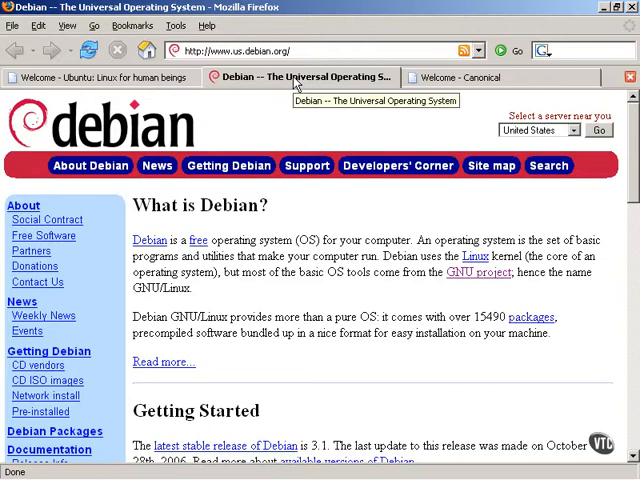
click(470, 76)
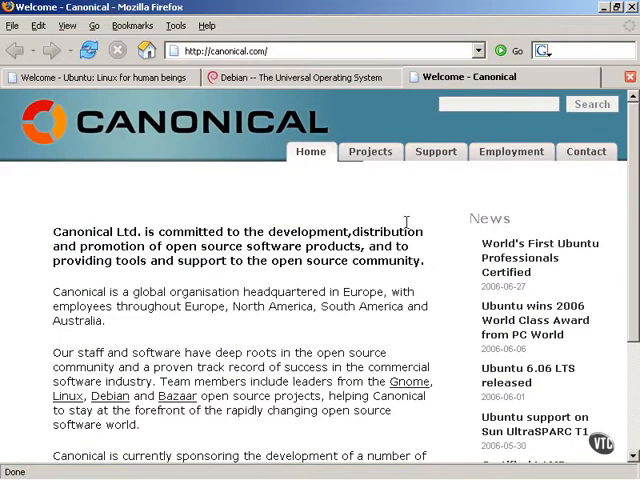
mouse_move(366, 246)
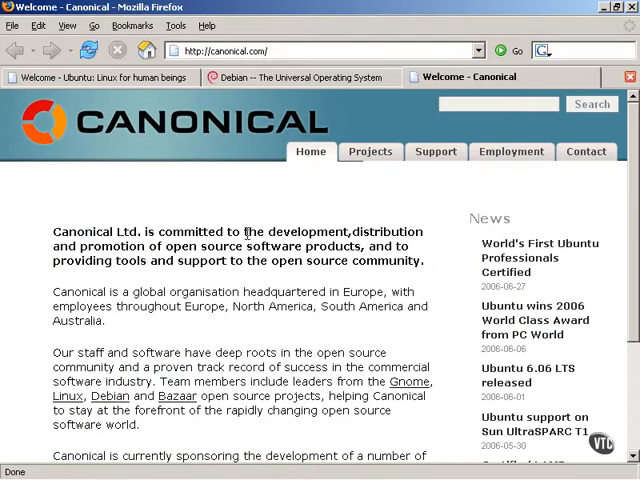
mouse_move(256, 228)
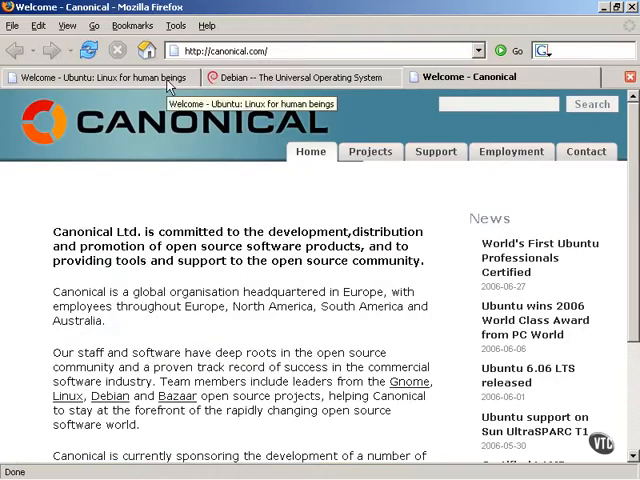
Return to the Ubuntu homepage tab and head to the About Ubuntu page.
click(100, 76)
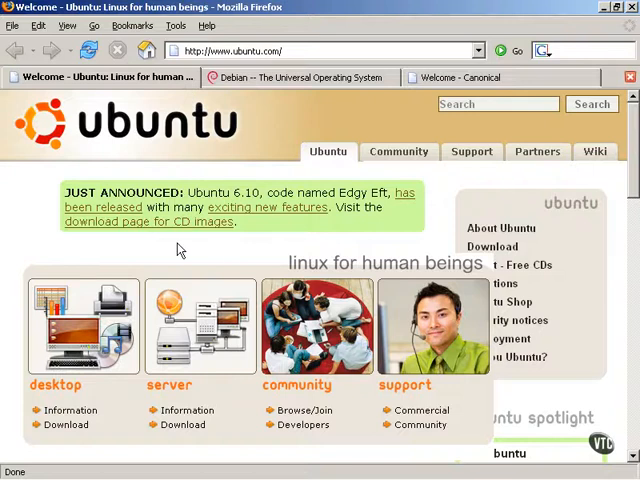
click(500, 228)
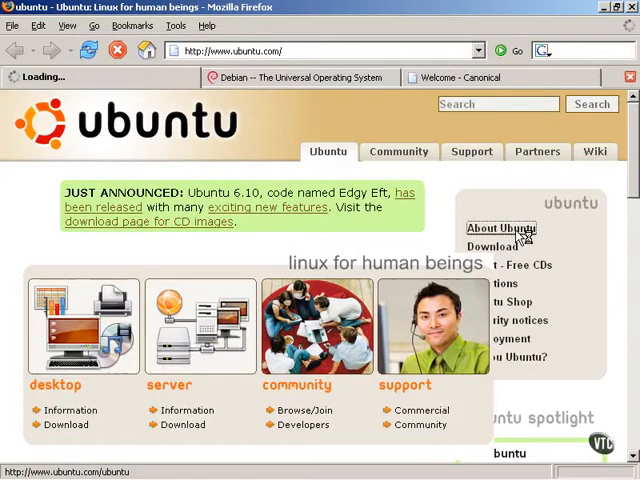
click(500, 228)
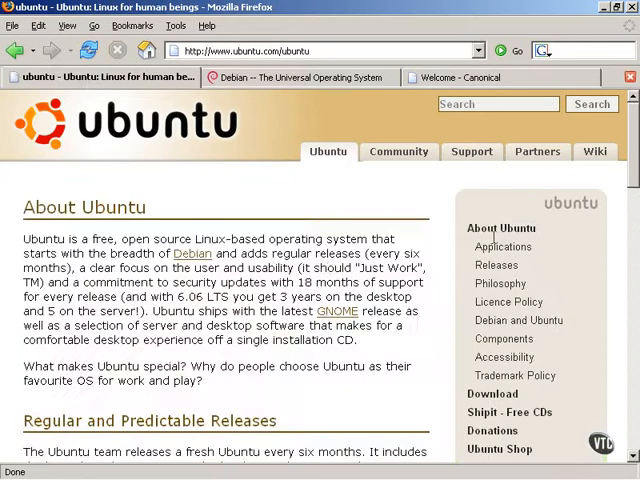
mouse_move(298, 270)
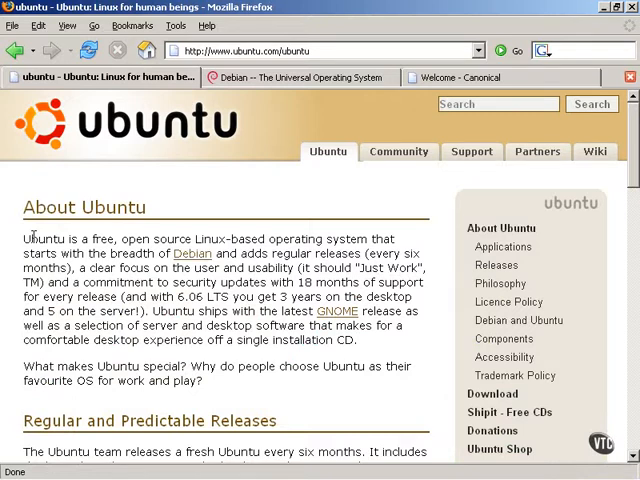
mouse_move(72, 238)
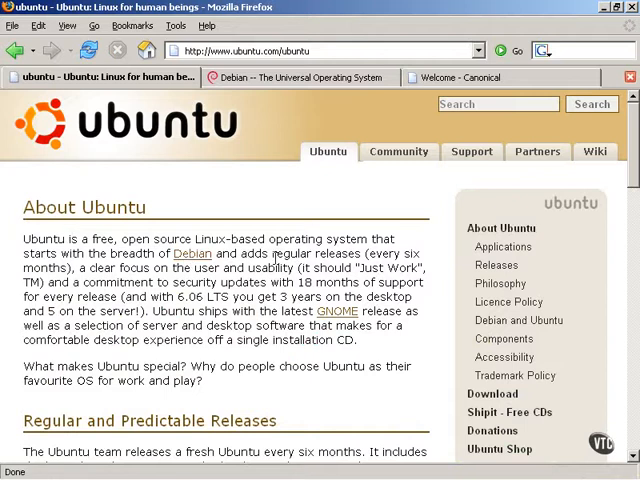
mouse_move(274, 256)
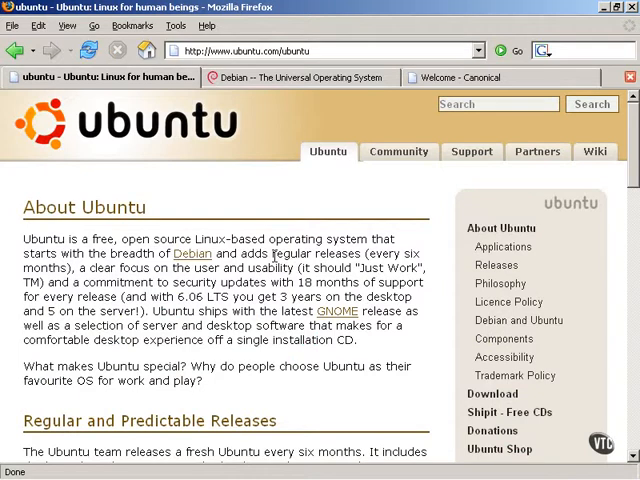
scroll(down, 3)
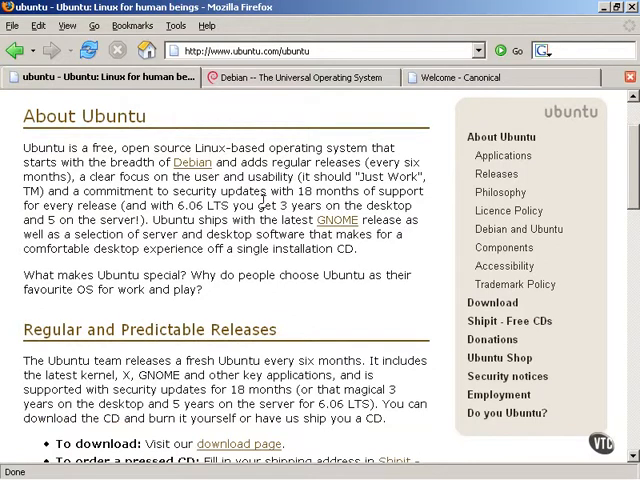
scroll(down, 3)
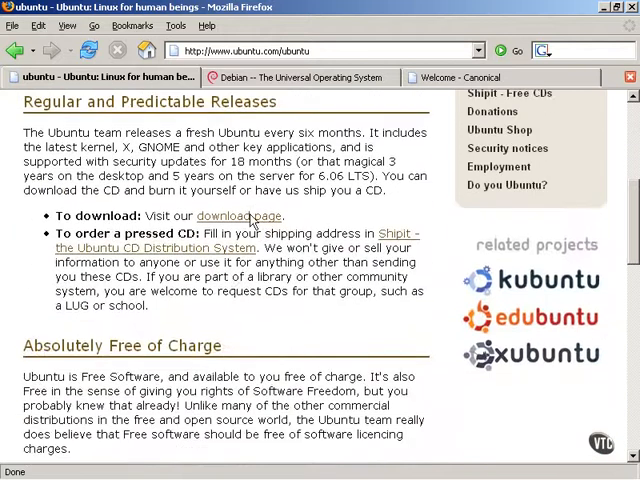
scroll(down, 3)
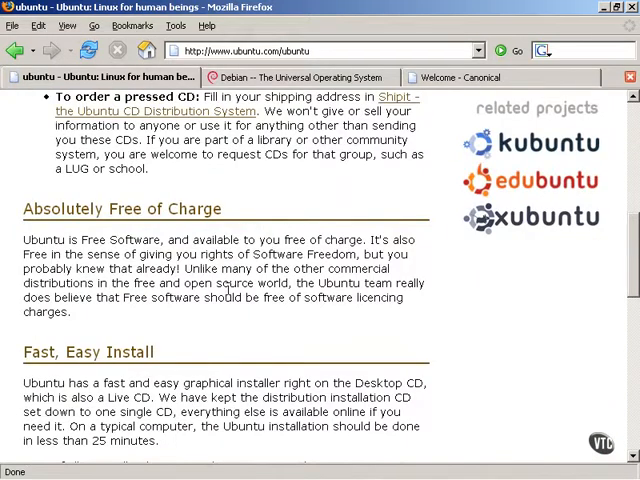
scroll(down, 3)
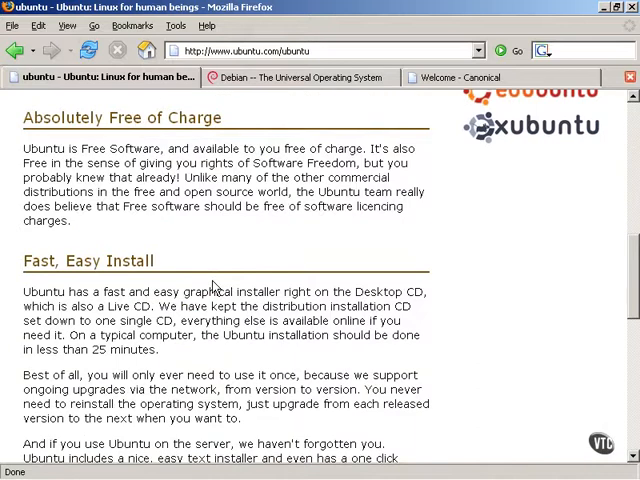
mouse_move(212, 290)
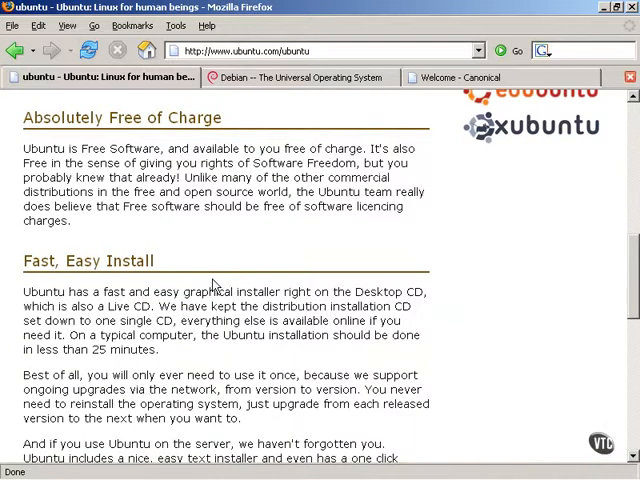
scroll(down, 3)
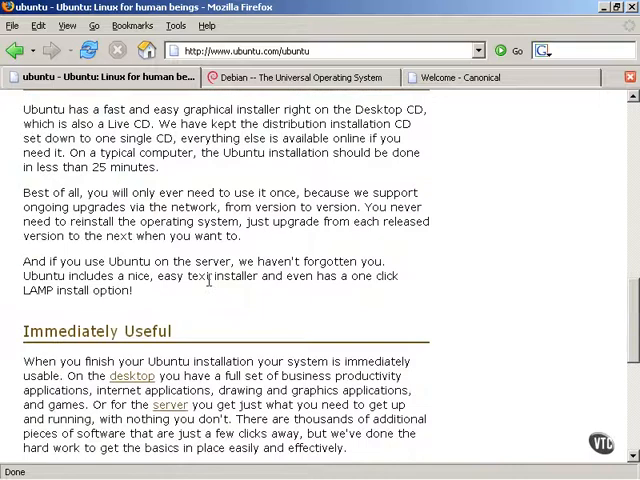
scroll(down, 3)
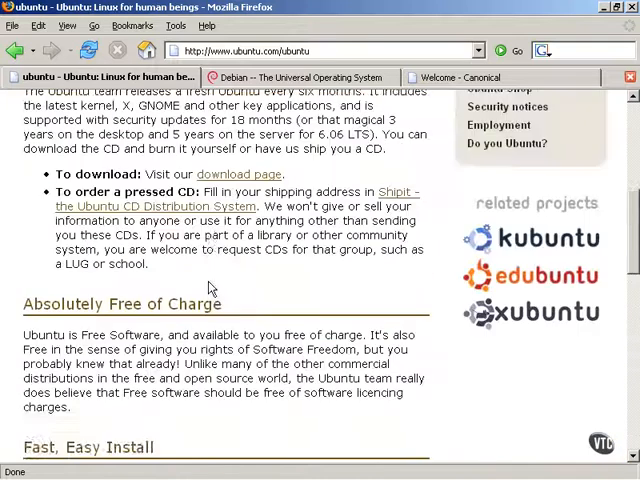
scroll(up, 3)
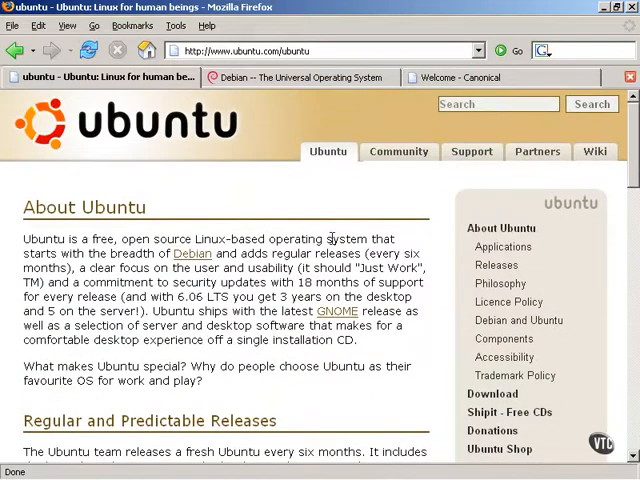
mouse_move(372, 252)
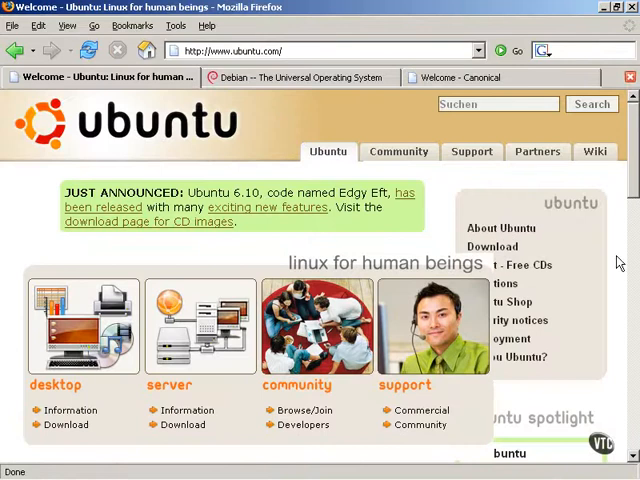
Scroll down through the Ubuntu homepage.
scroll(down, 3)
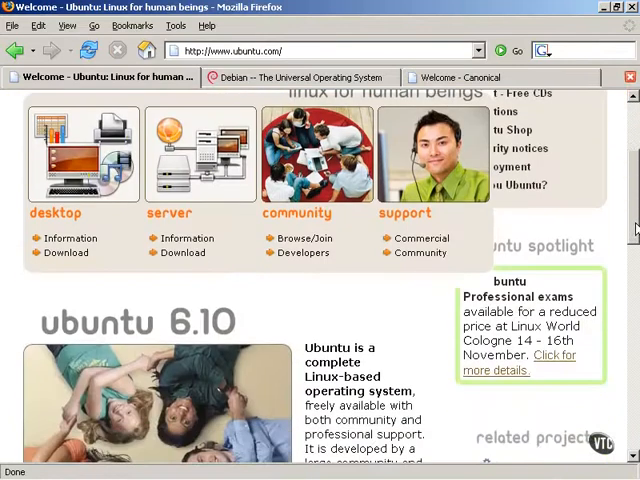
scroll(down, 3)
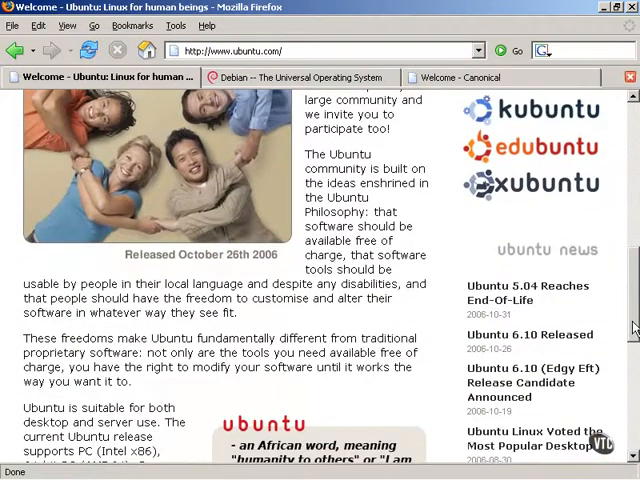
scroll(down, 3)
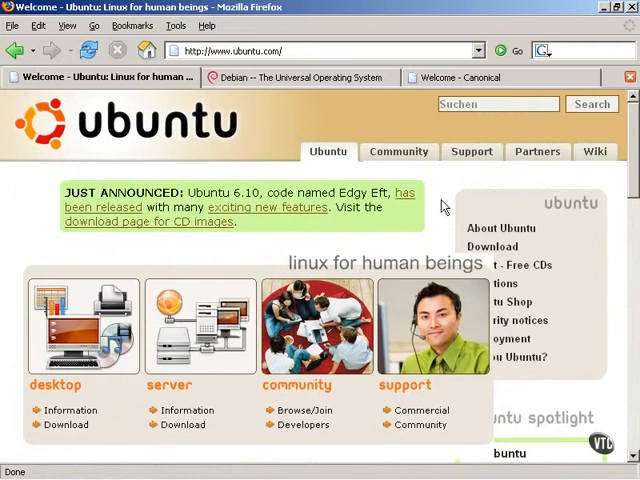
mouse_move(444, 204)
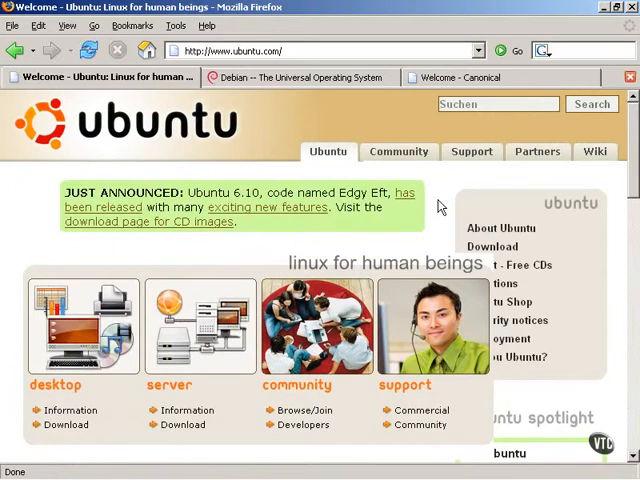
mouse_move(438, 204)
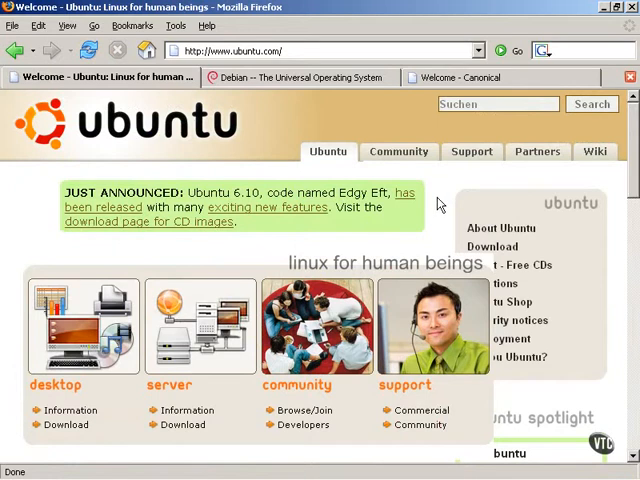